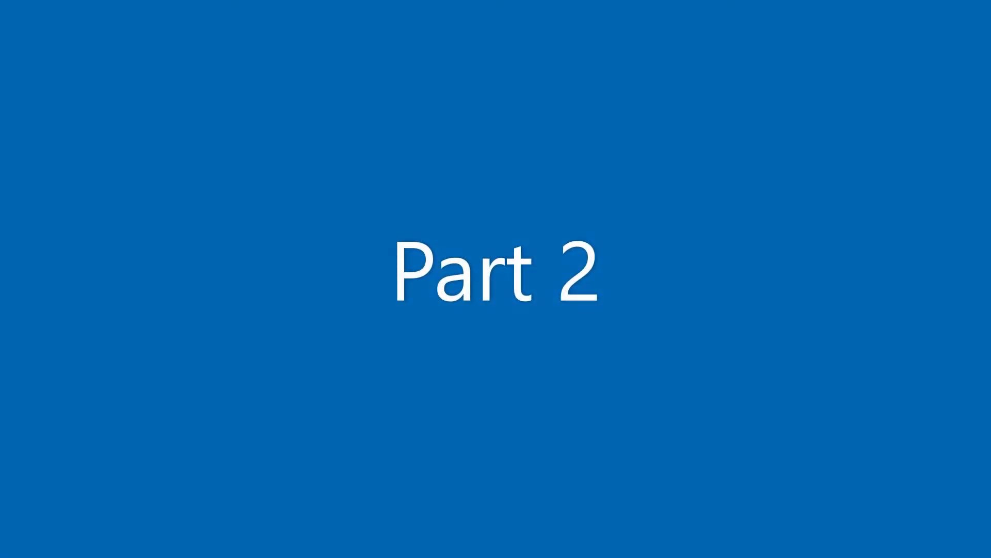
key(right)
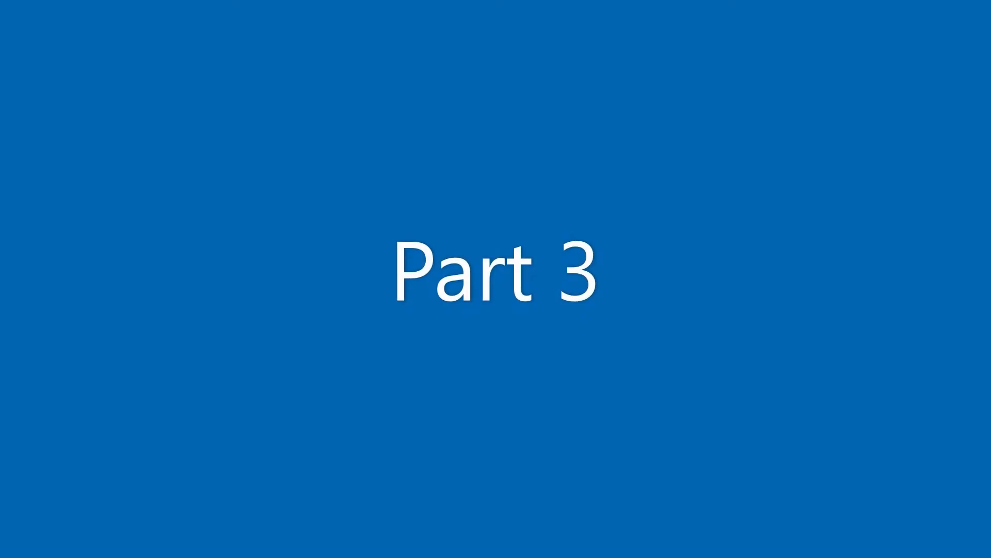
key(right)
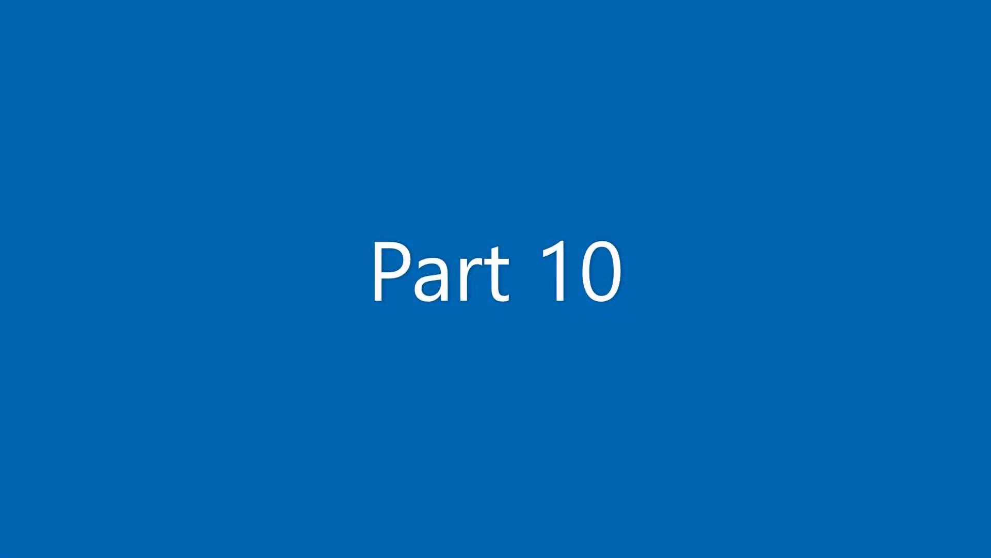
key(right)
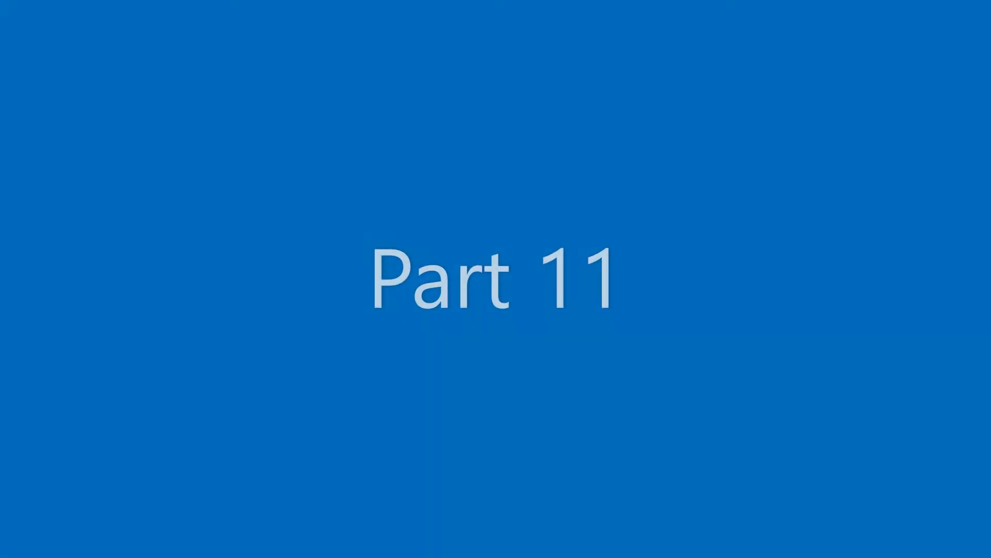